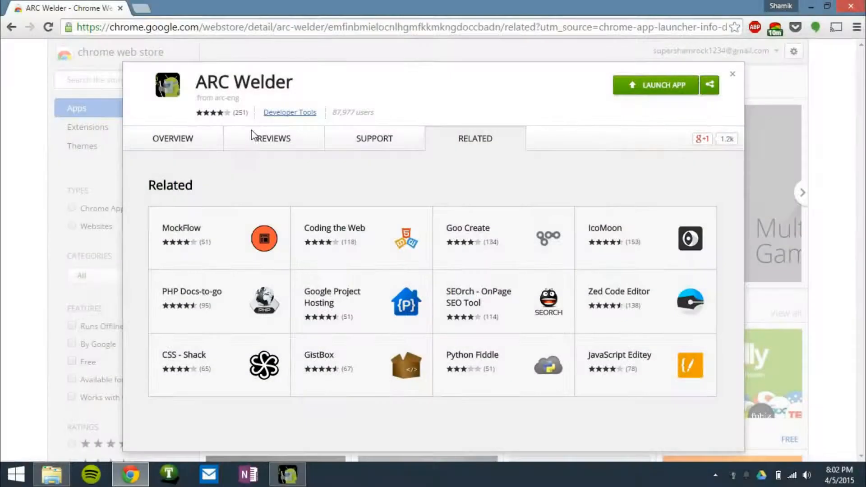
pyautogui.moveTo(254, 148)
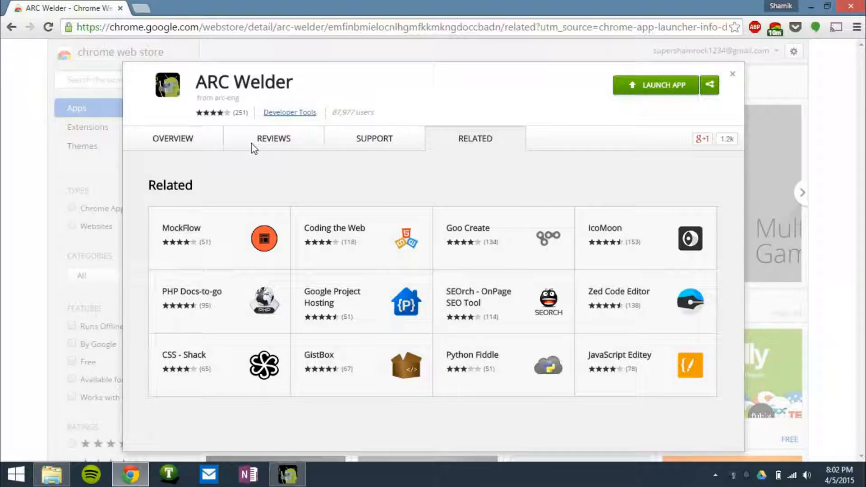
pyautogui.moveTo(201, 153)
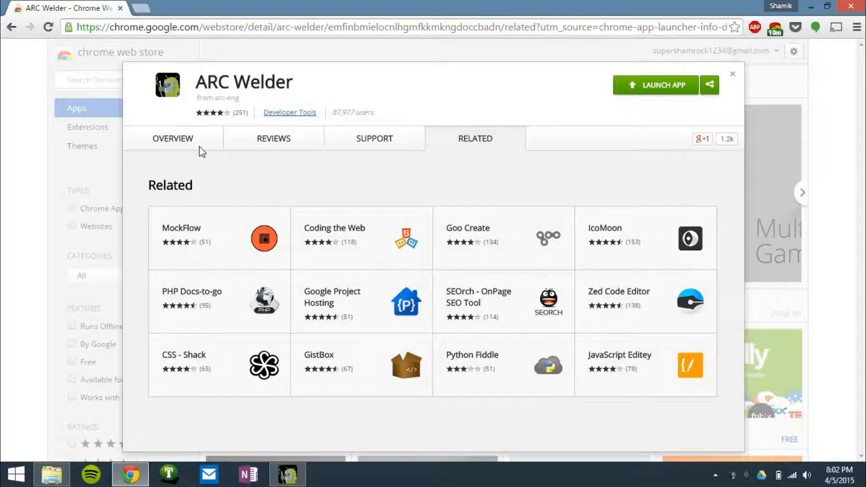
# - Browse the ARC Welder listing's Reviews and then its Support questions
pyautogui.click(274, 138)
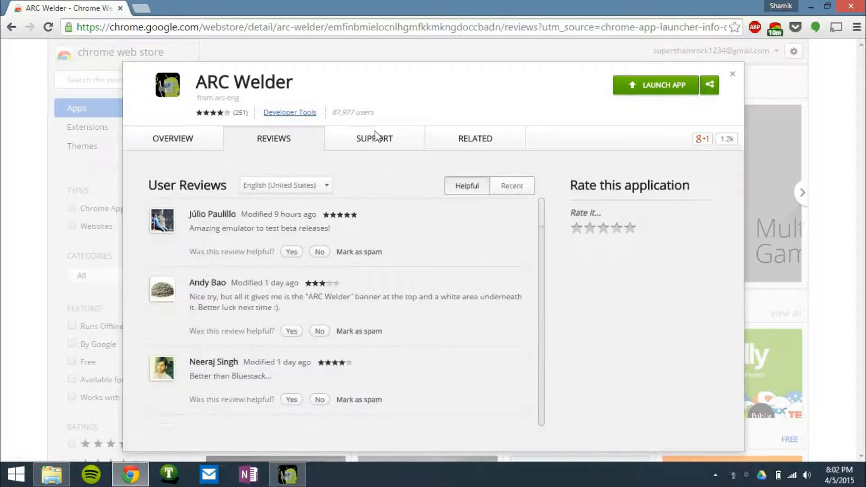
pyautogui.click(374, 138)
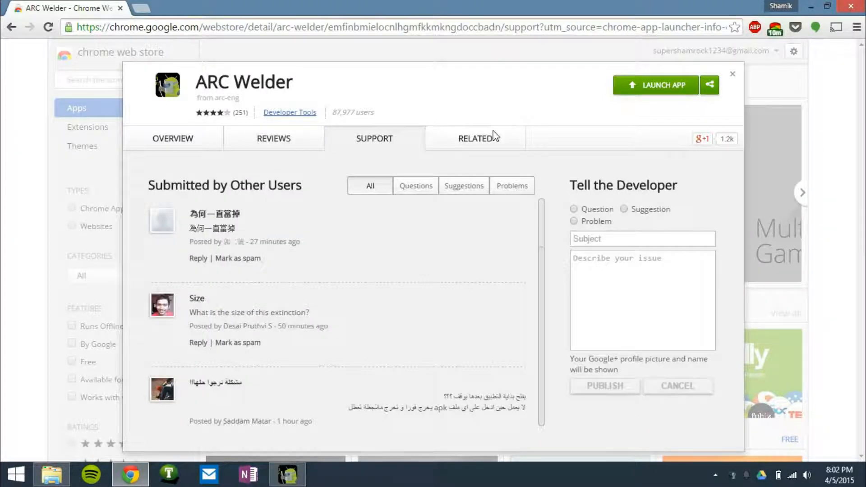
# - Choose the ARC Welder folder on the C: drive as the directory for ARC Welder's files
pyautogui.click(474, 138)
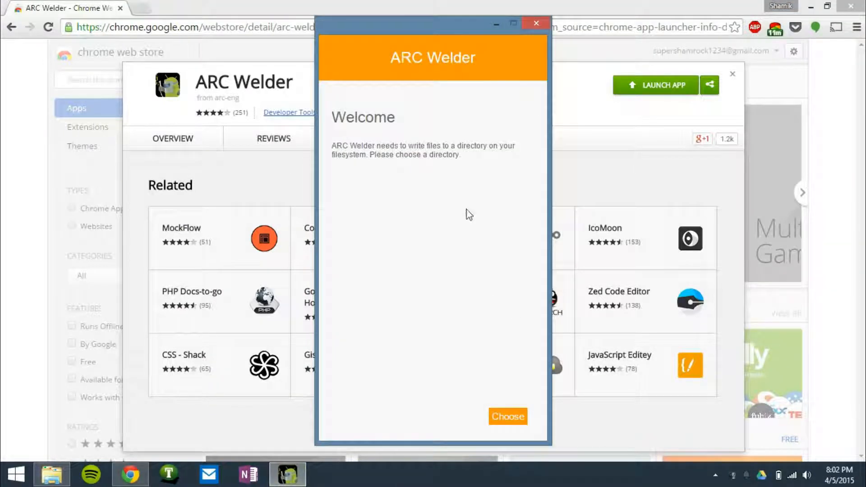
pyautogui.moveTo(469, 178)
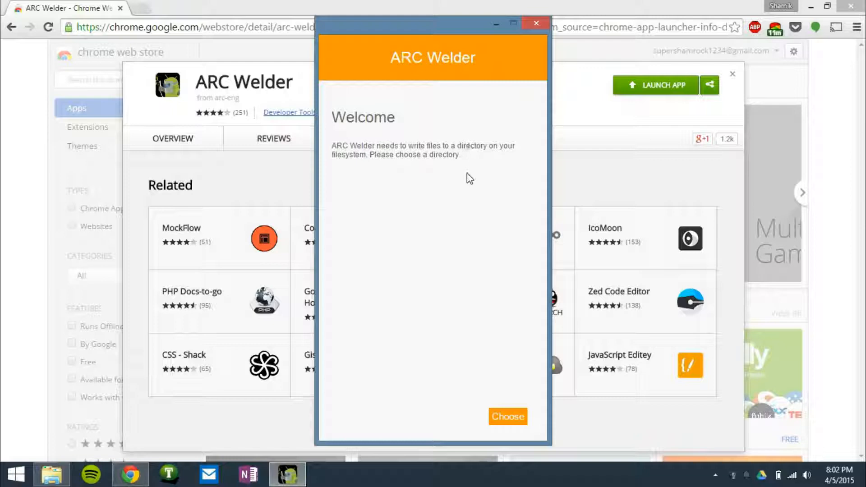
pyautogui.moveTo(507, 416)
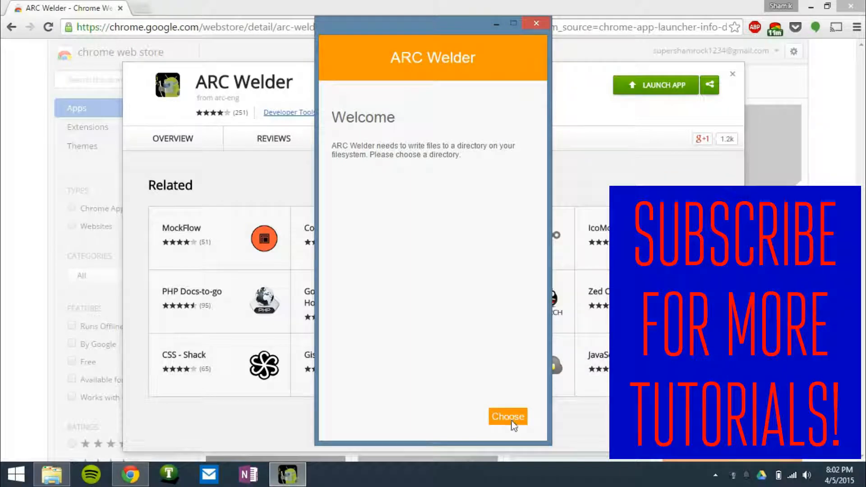
pyautogui.click(507, 417)
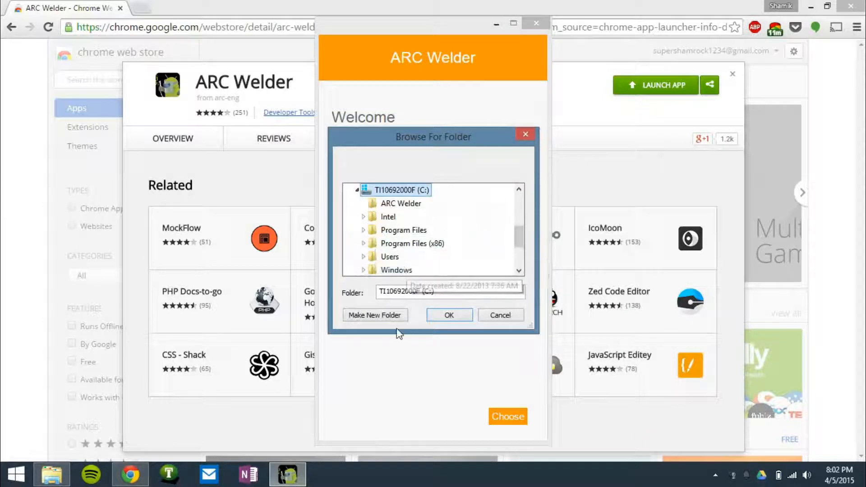
pyautogui.click(375, 315)
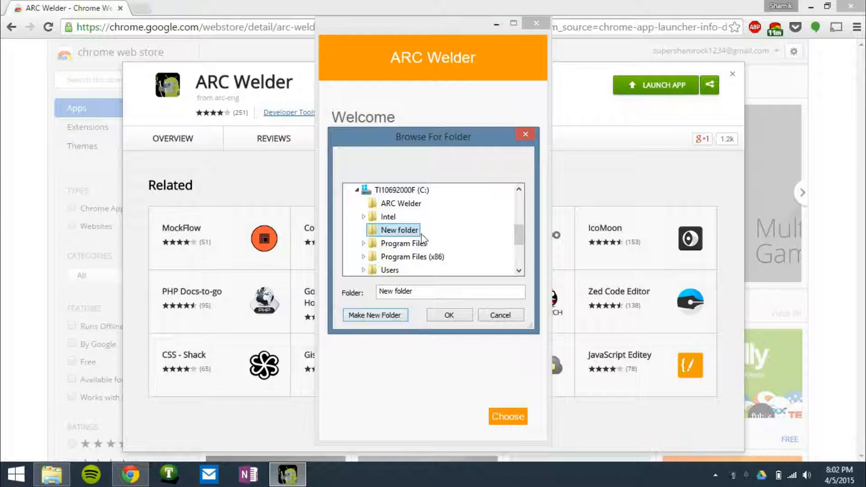
pyautogui.click(401, 203)
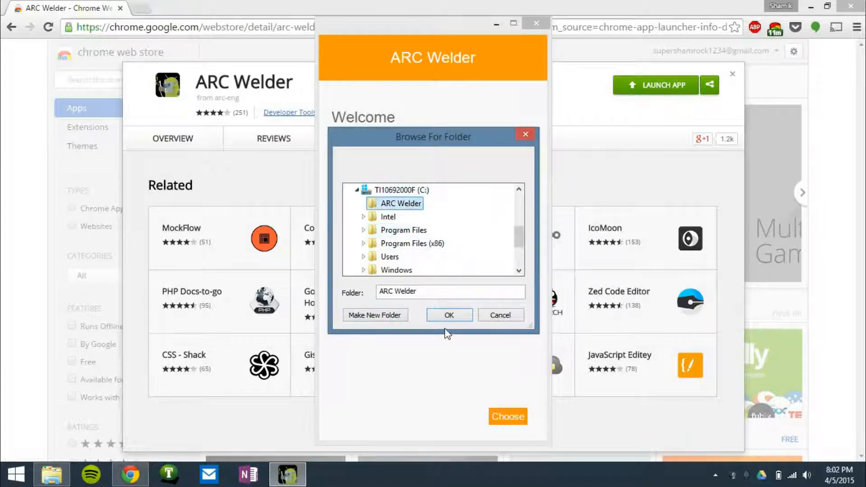
pyautogui.click(449, 315)
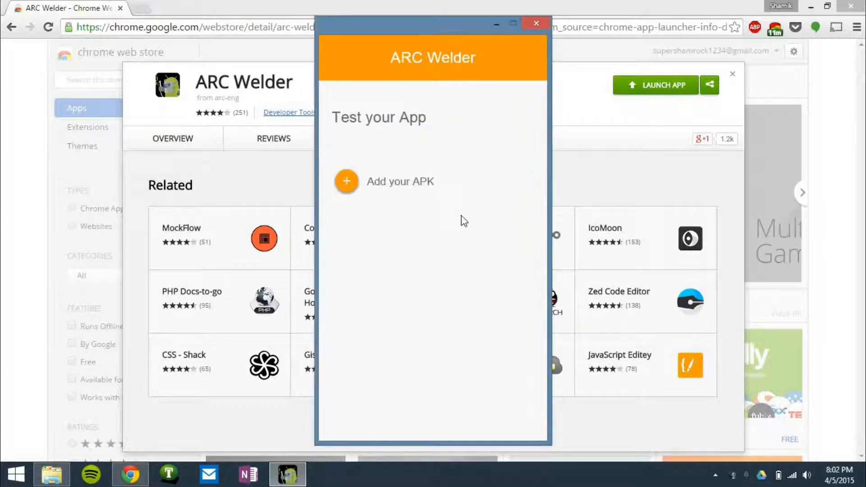
pyautogui.moveTo(414, 182)
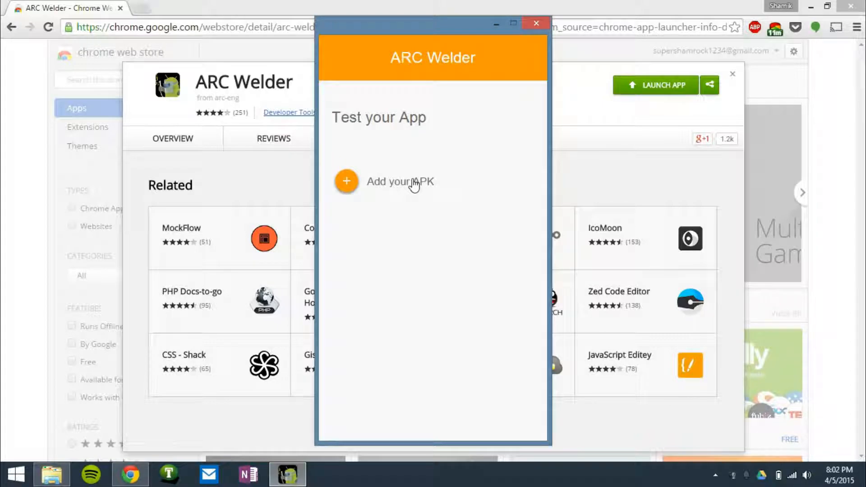
# - Add the com.twitter.android APK from the Desktop as the app to test
pyautogui.click(347, 182)
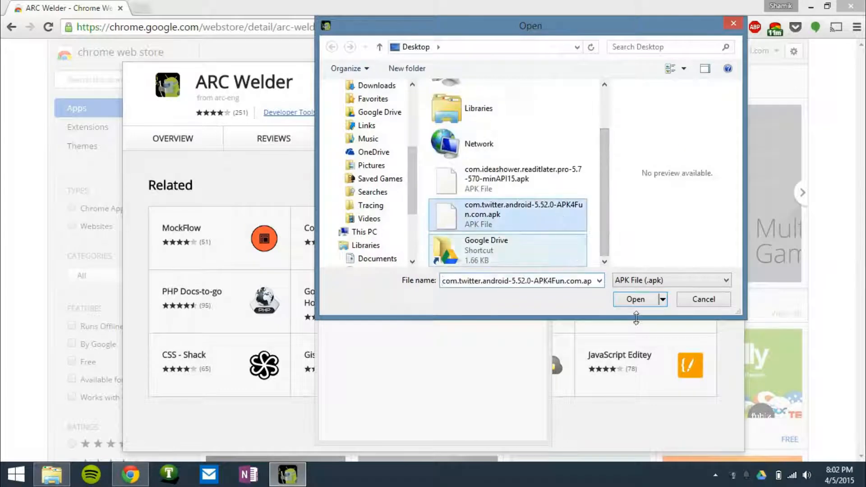
pyautogui.click(635, 299)
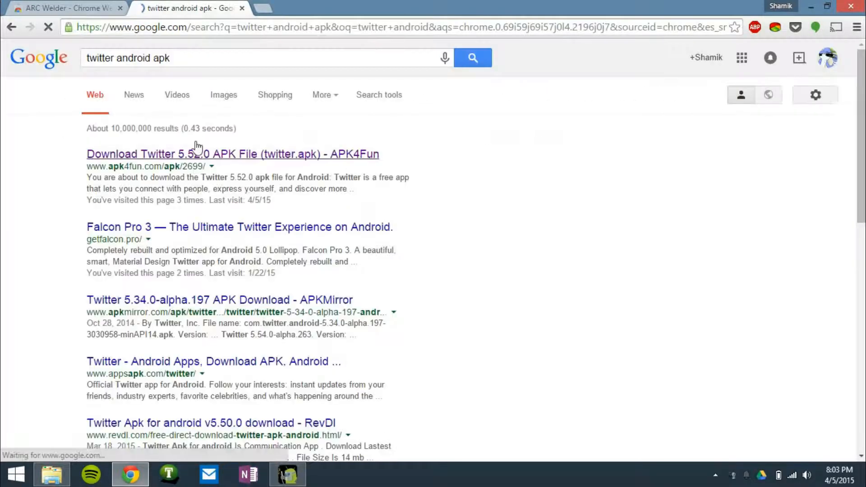
# - Follow the first Twitter APK download result, returning to ARC Welder with Twitter loaded
pyautogui.click(63, 8)
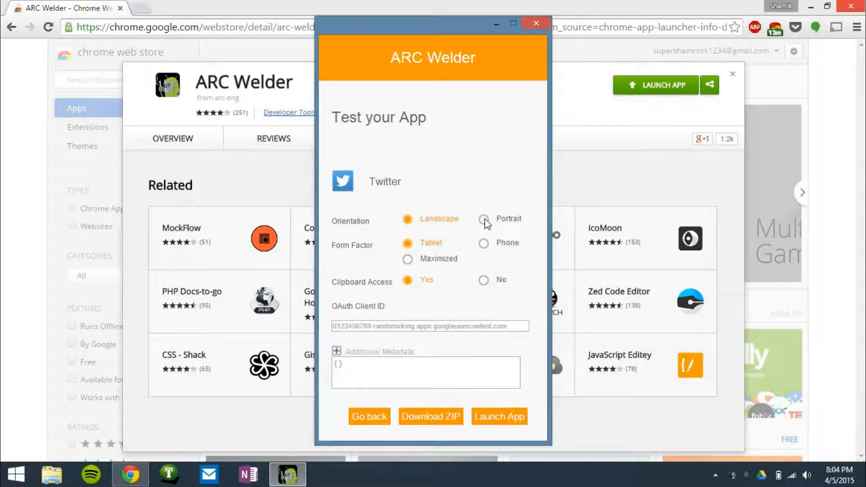
# - Set Twitter's orientation to Portrait and form factor to Phone for launch
pyautogui.click(483, 219)
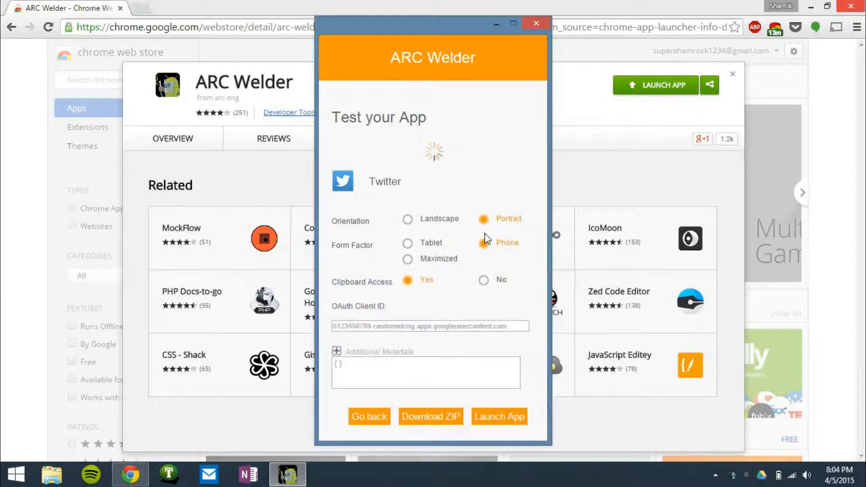
pyautogui.click(484, 233)
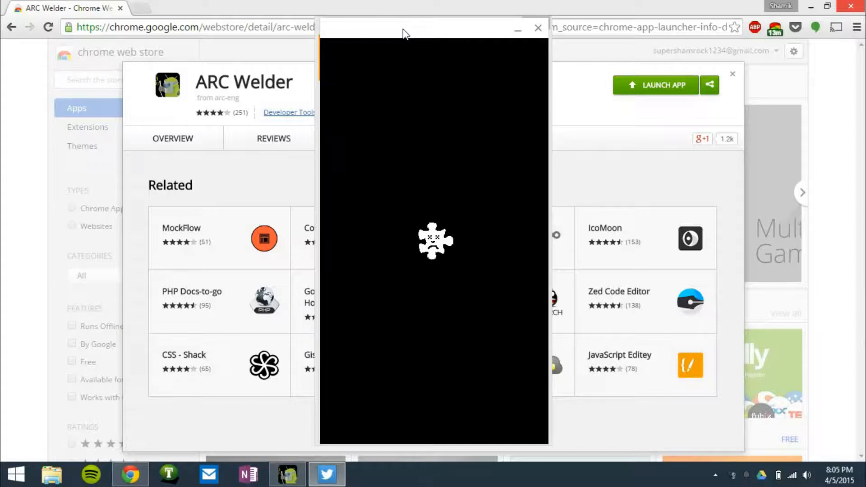
pyautogui.moveTo(518, 29)
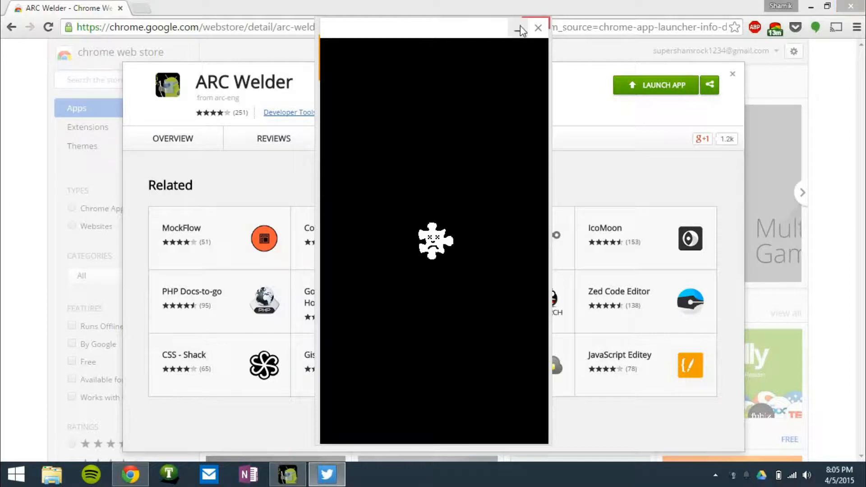
pyautogui.moveTo(521, 32)
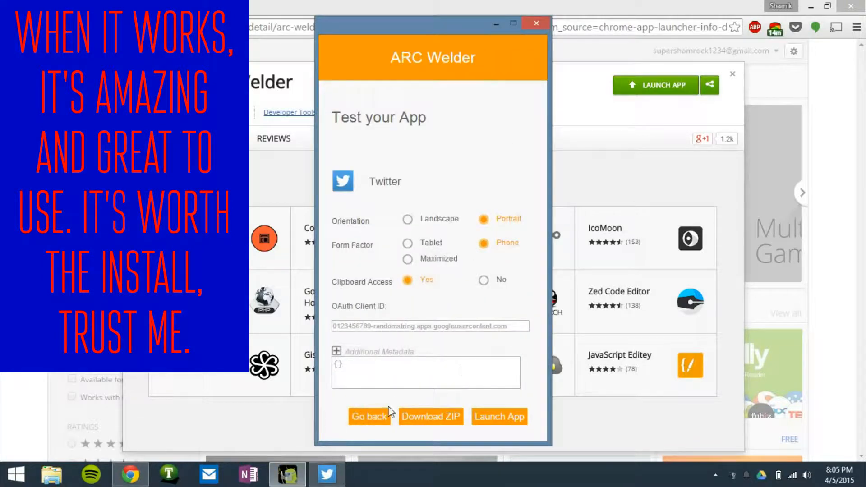
pyautogui.moveTo(402, 362)
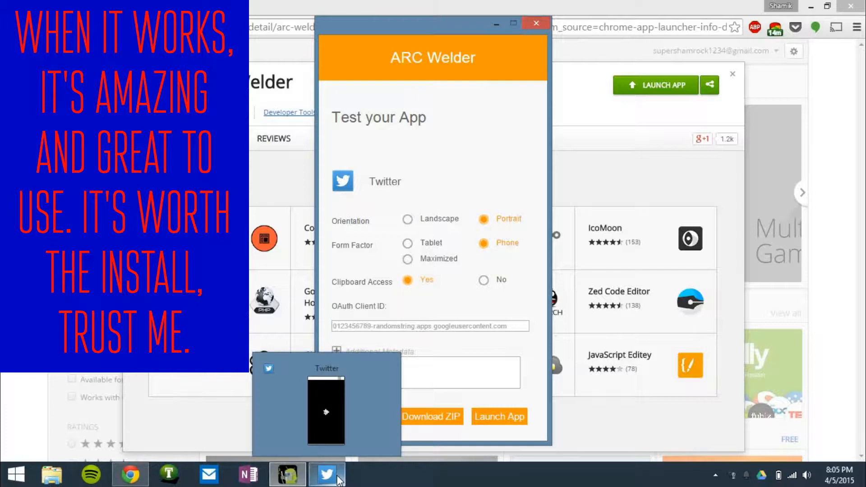
# - Switch to the running Twitter window from the taskbar, leaving ARC Welder's settings showing
pyautogui.click(499, 416)
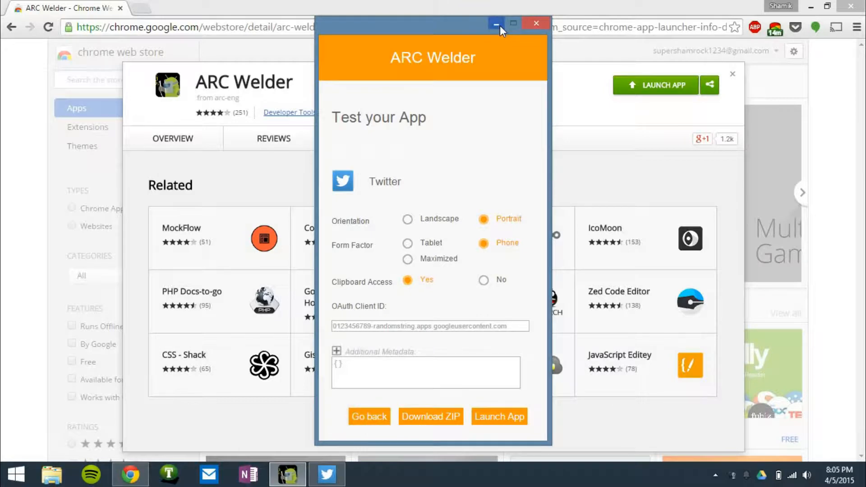
pyautogui.moveTo(496, 24)
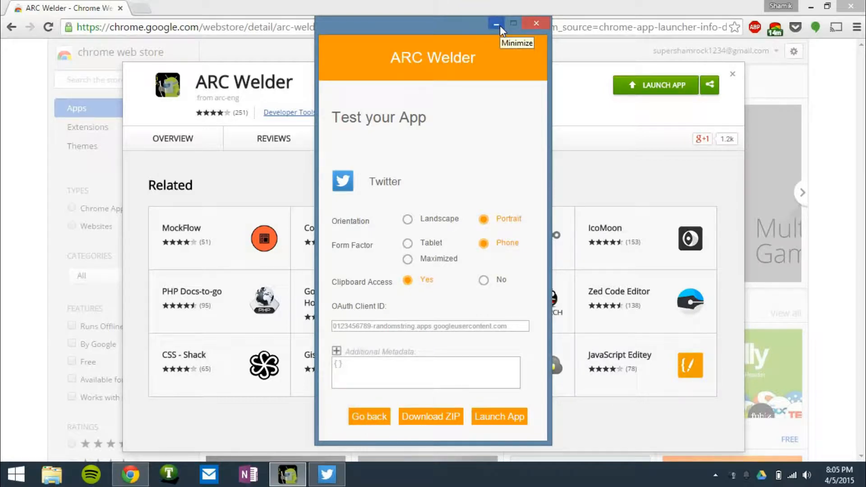
pyautogui.moveTo(499, 29)
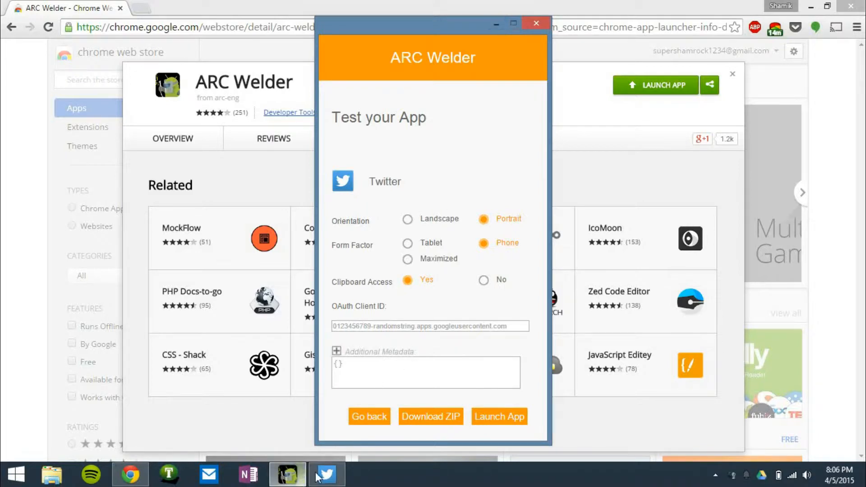
# - Restore the loading Twitter app window to the front from the taskbar
pyautogui.click(498, 417)
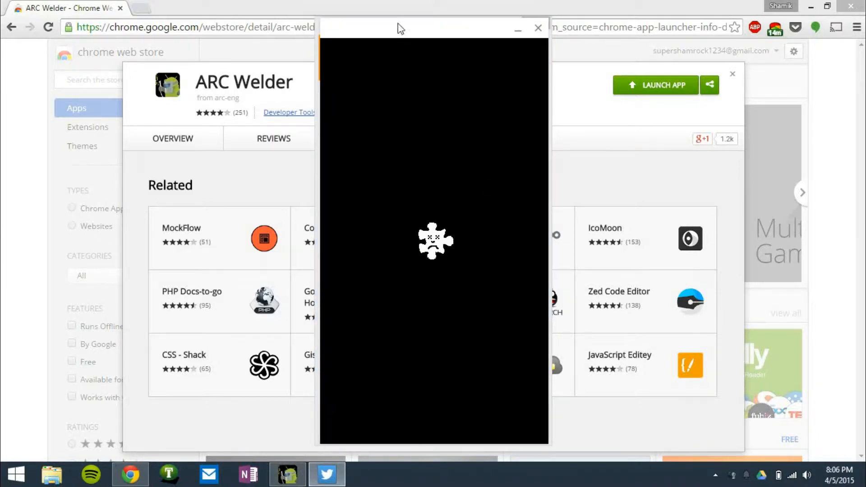